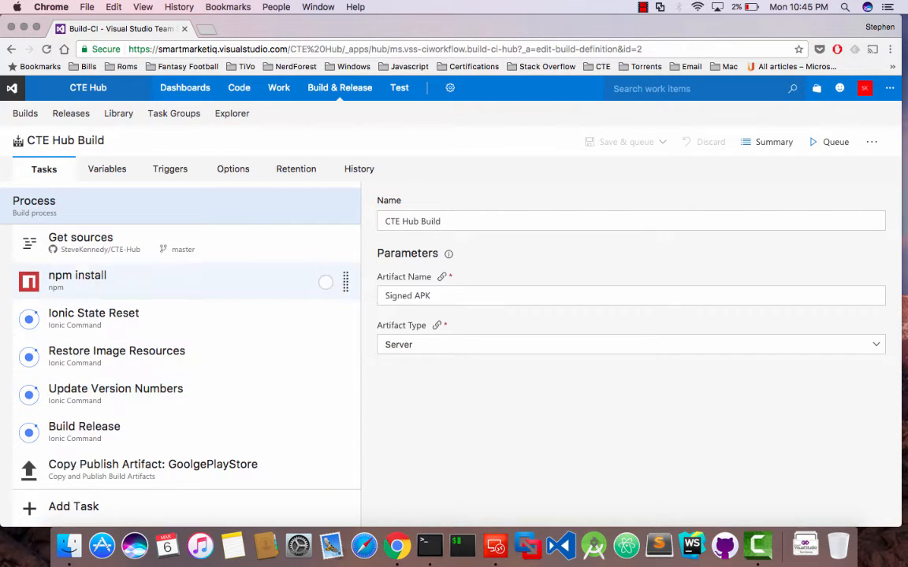
Step: Review the Get sources step, then show the npm install step with its cache-folder argument
click(81, 243)
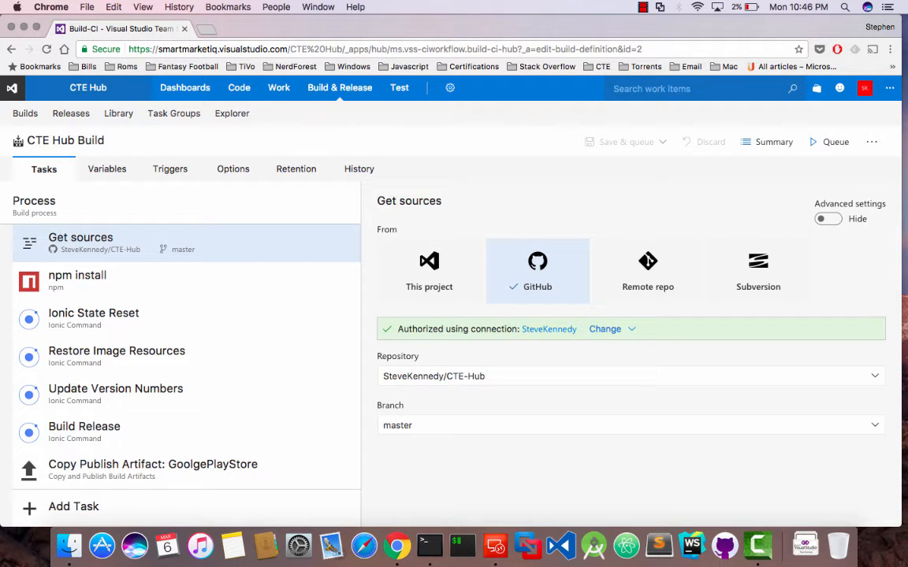
click(630, 425)
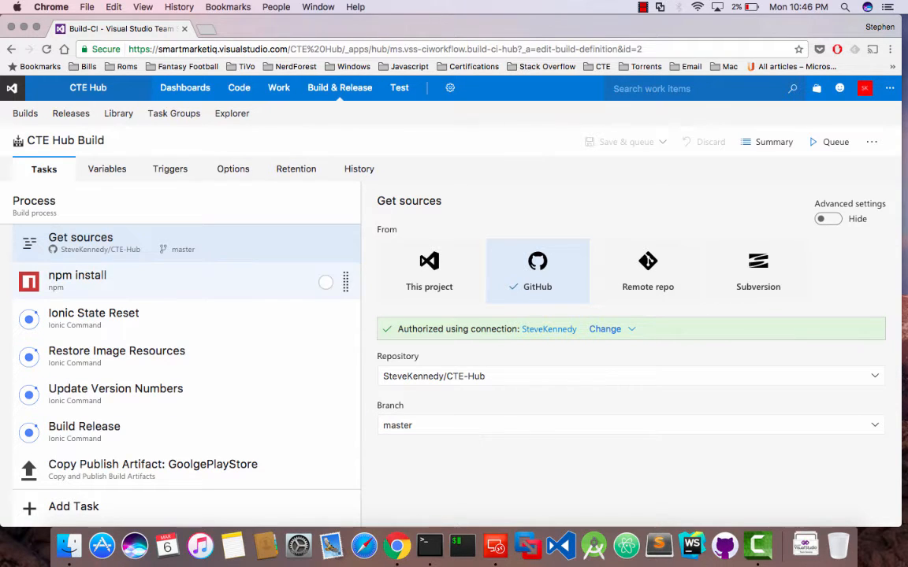
click(77, 281)
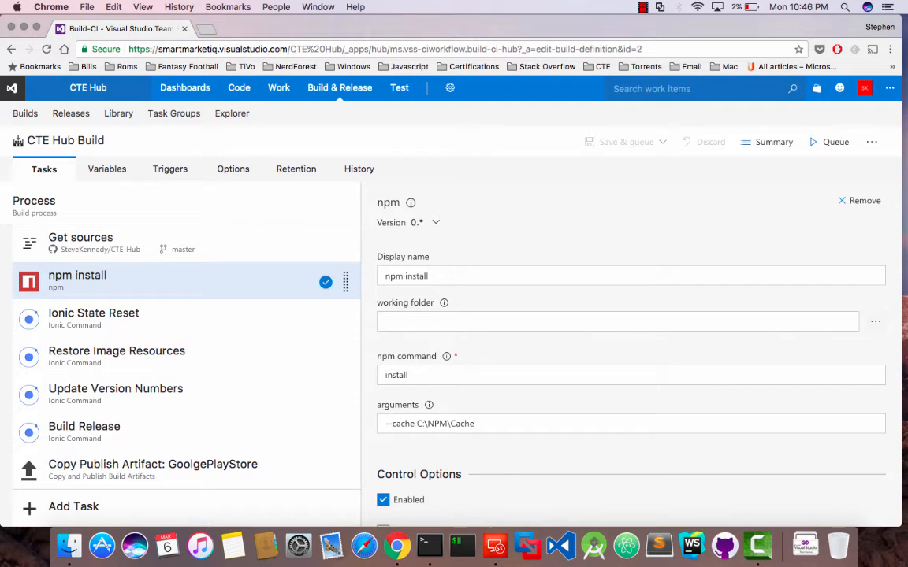
Step: Check the npm install display name, then show the Ionic State Reset step running state with a reset argument
click(630, 275)
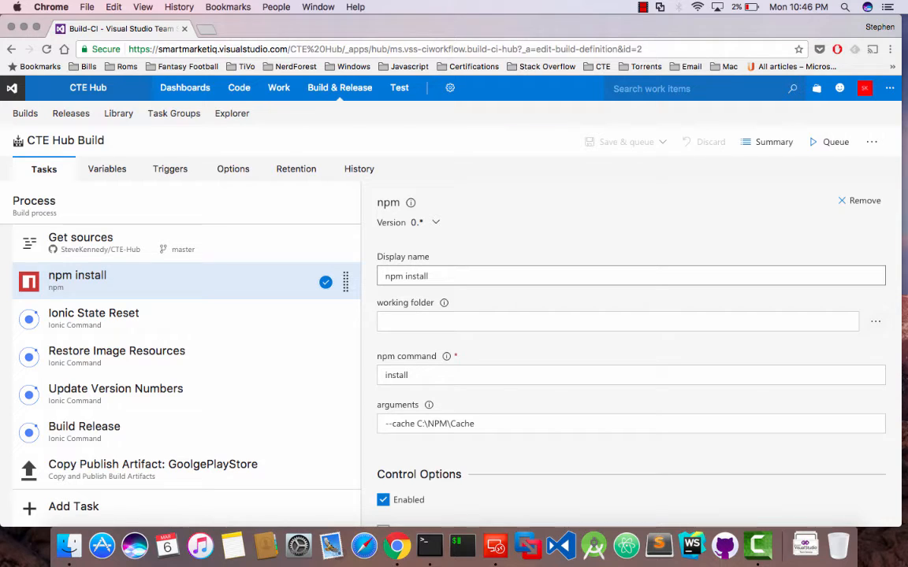
click(93, 318)
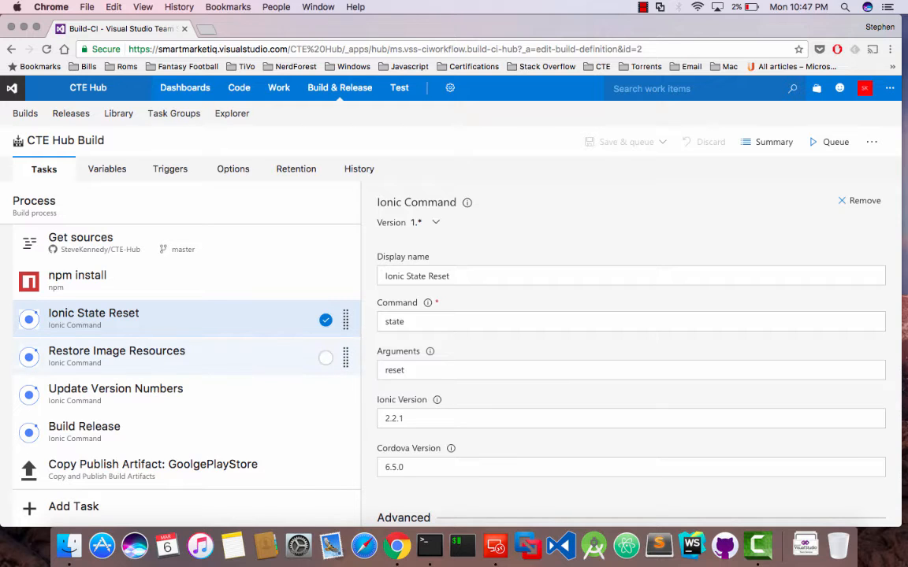
Step: Inspect the Restore Image Resources step's fields, then show Update Version Numbers running prepare with a release argument
click(117, 350)
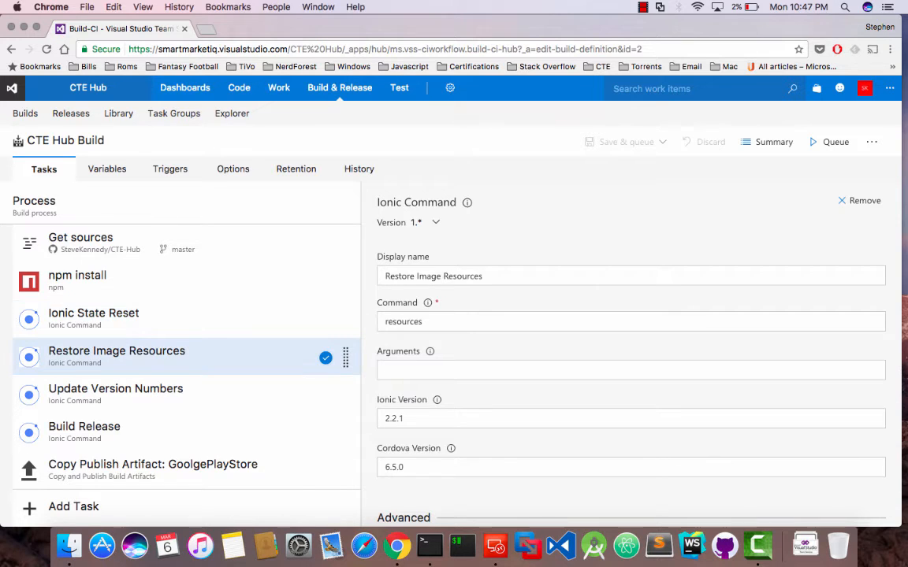
click(630, 276)
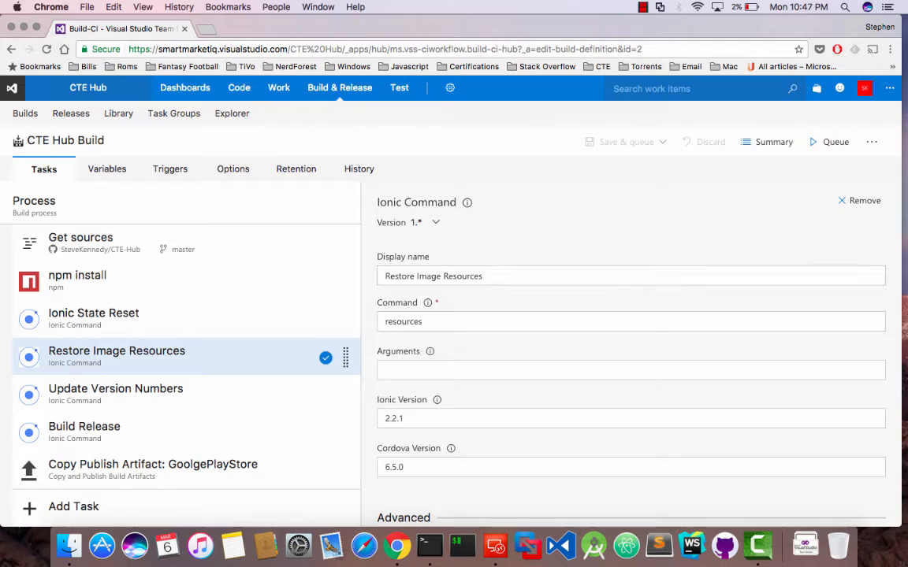
click(631, 321)
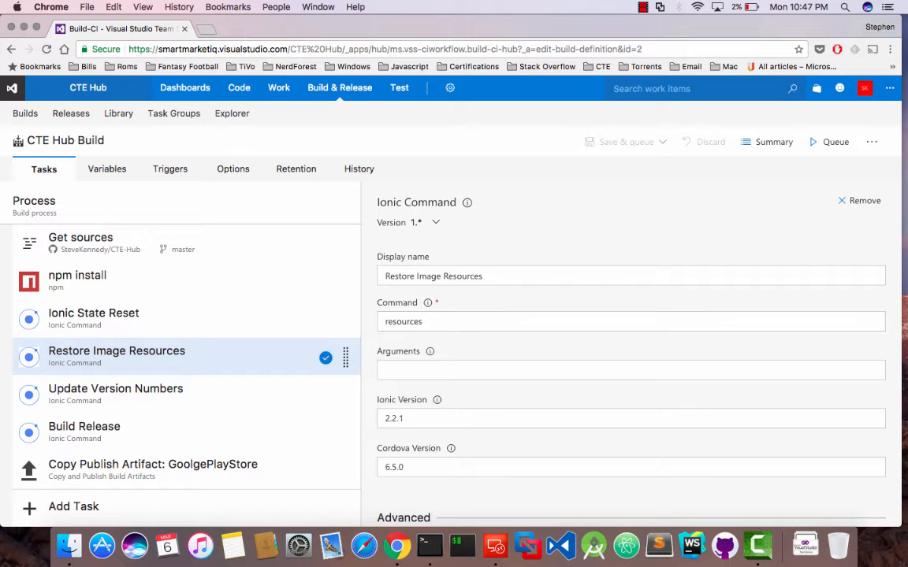
click(117, 388)
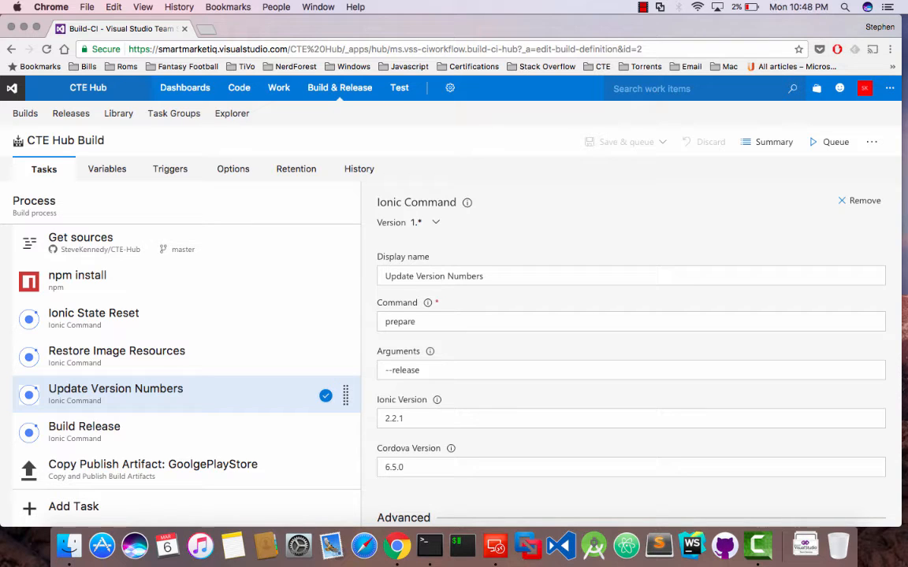
Step: Highlight the prepare command of Update Version Numbers, then show the Build Release step's Android release build
click(630, 321)
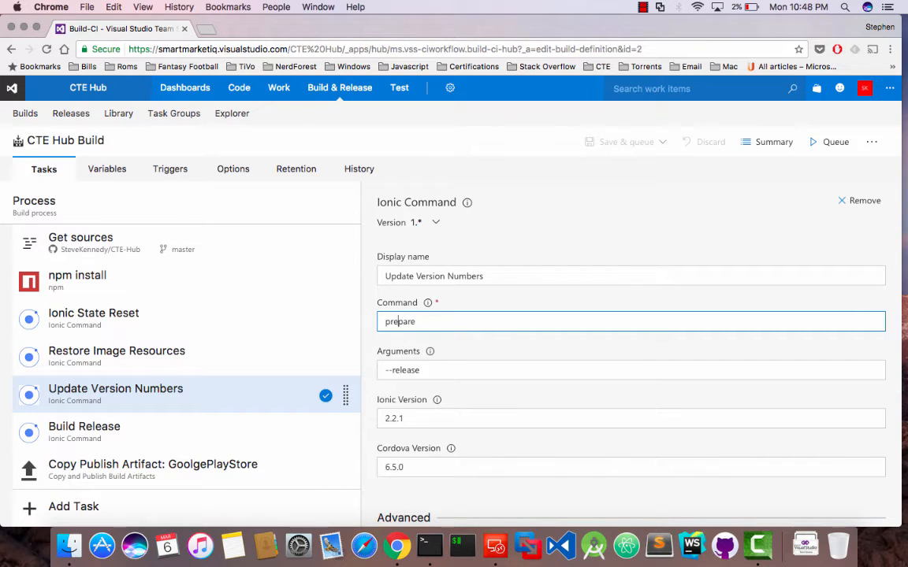
double_click(400, 321)
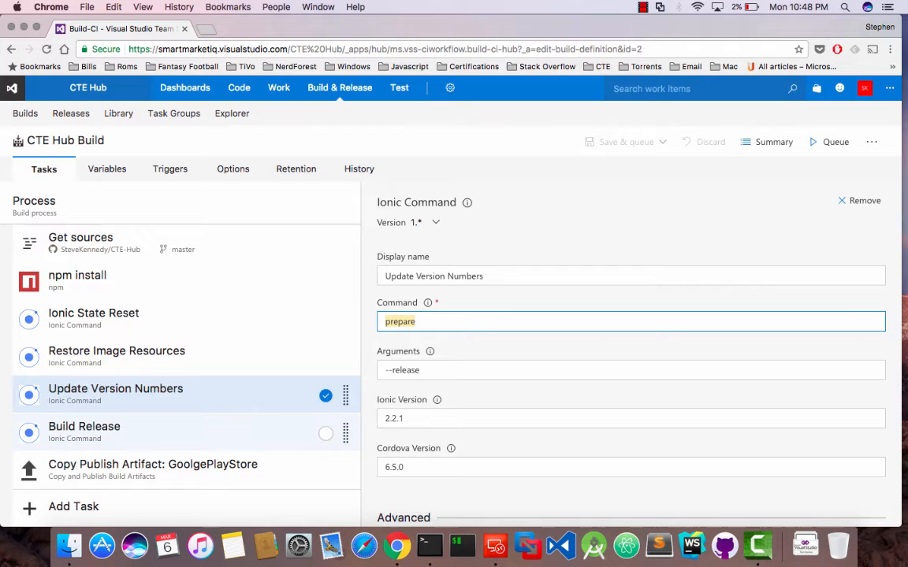
click(85, 425)
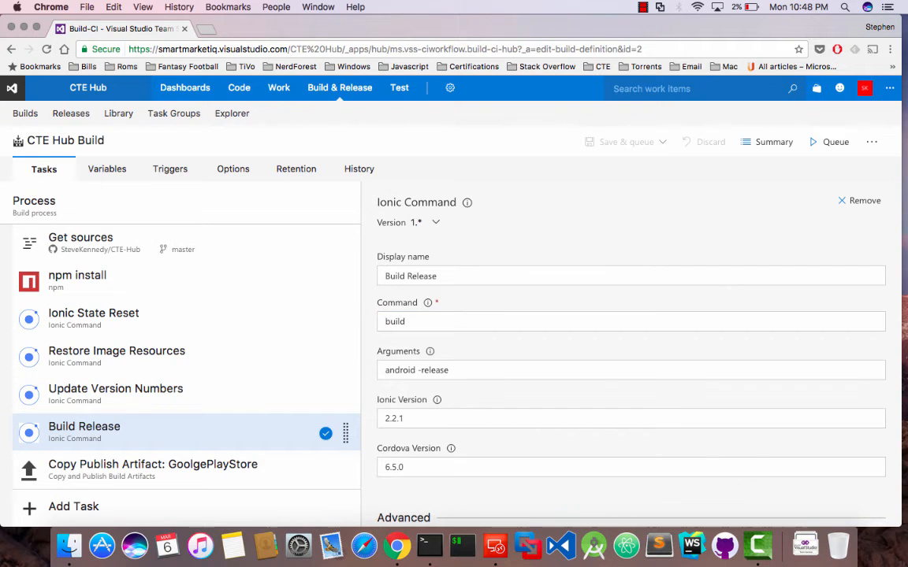
Step: Check the Build Release arguments, then show the Copy Publish Artifact: GooglePlayStore step publishing APK, keystore and JSON
click(631, 321)
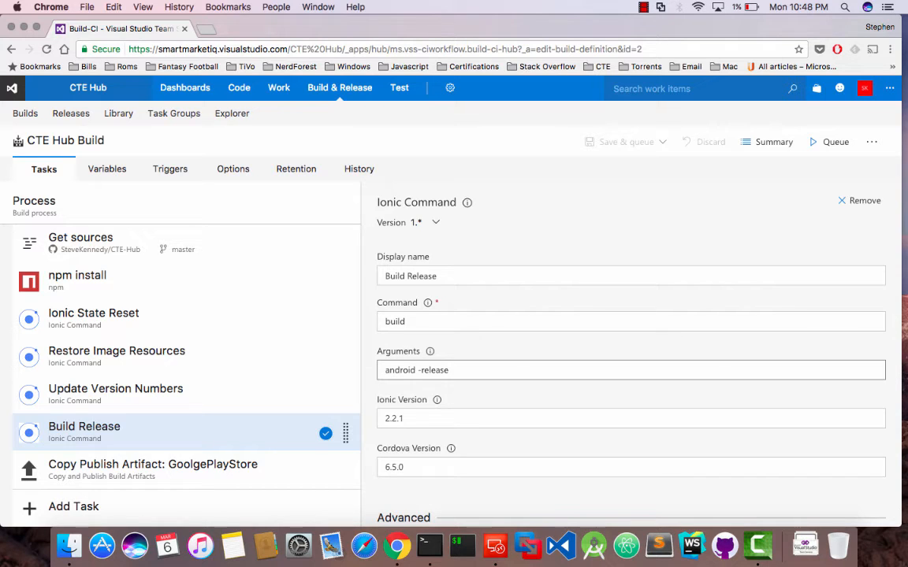
click(153, 469)
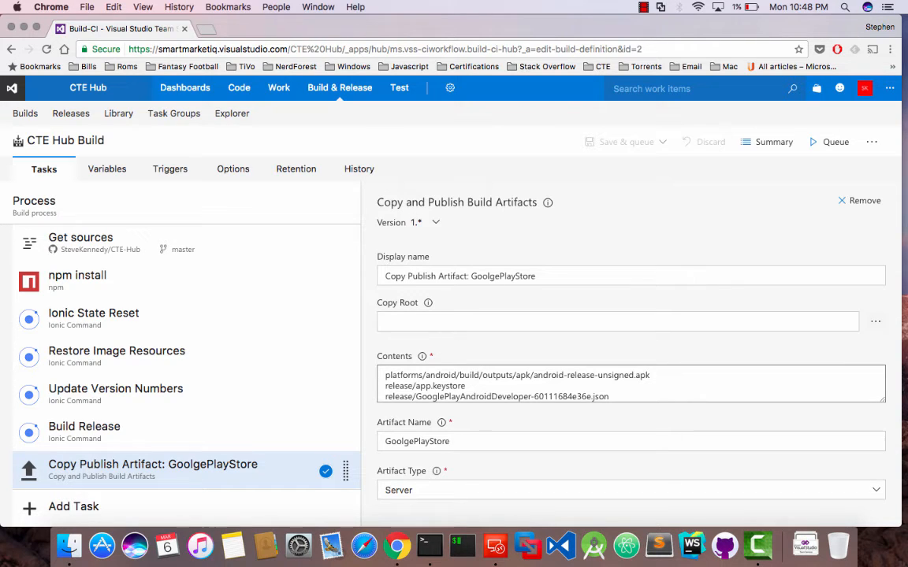
double_click(564, 375)
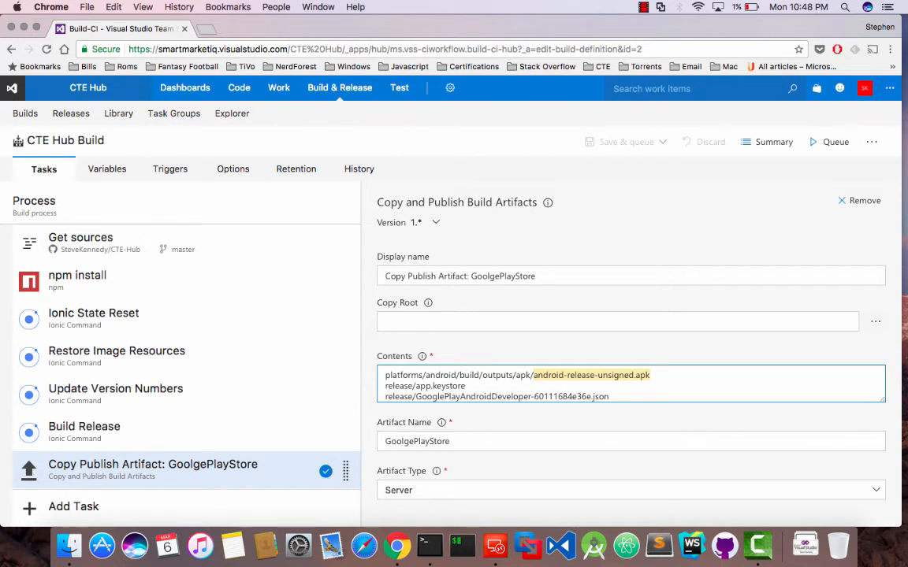
double_click(441, 386)
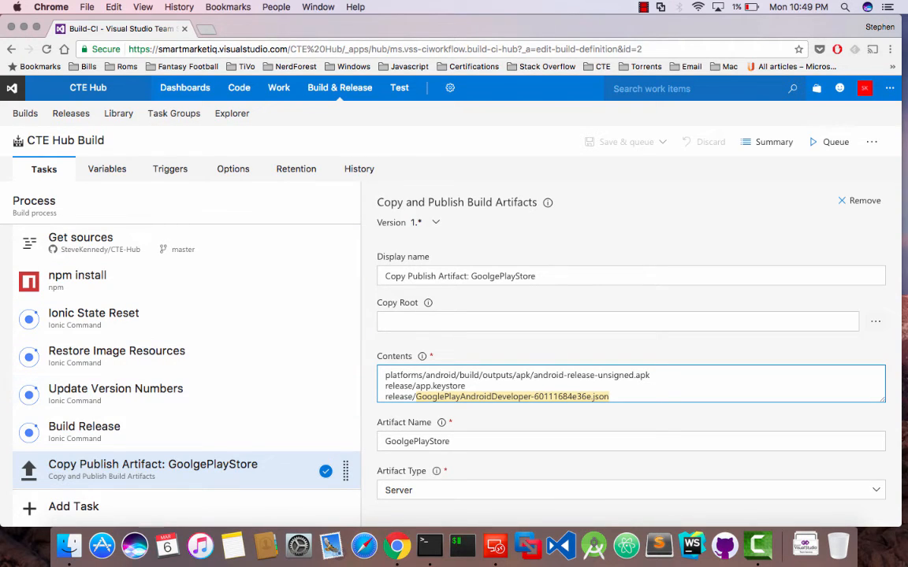
click(497, 375)
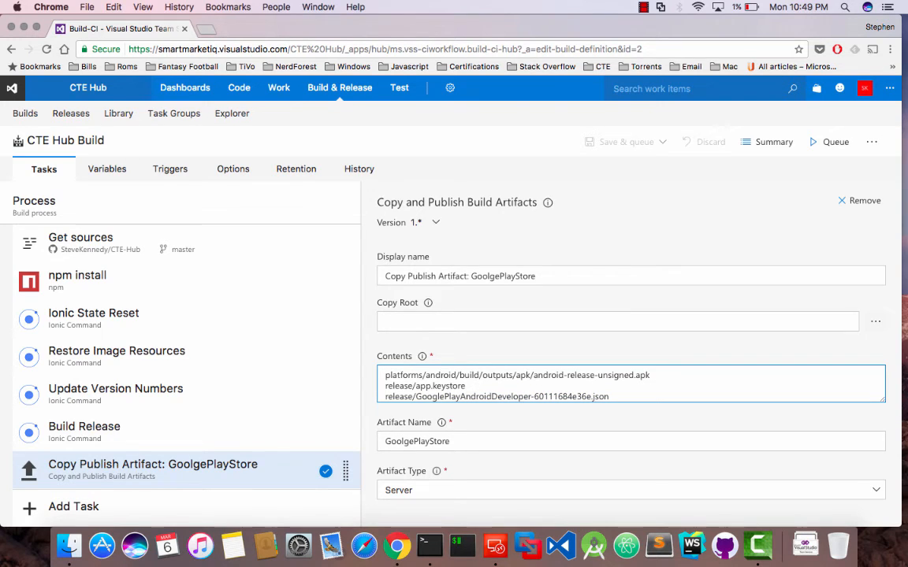
double_click(583, 375)
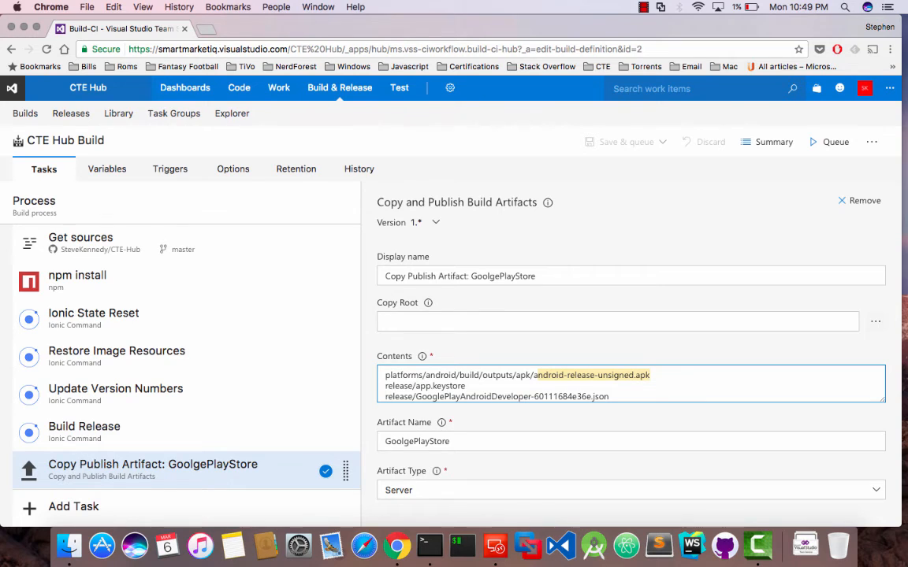
click(340, 88)
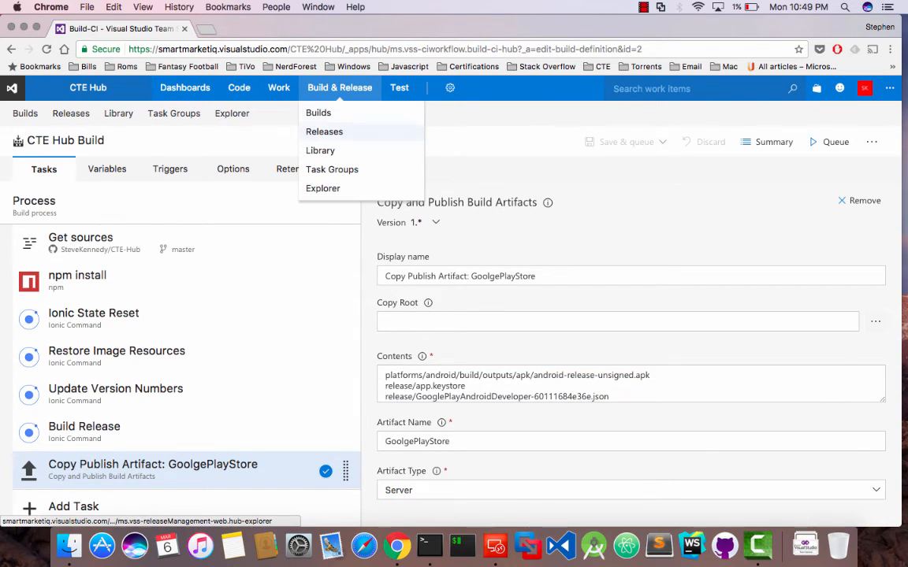
Step: From Releases, edit the CTE Hub Release definition to show its BETA environment's APK signing task
click(322, 189)
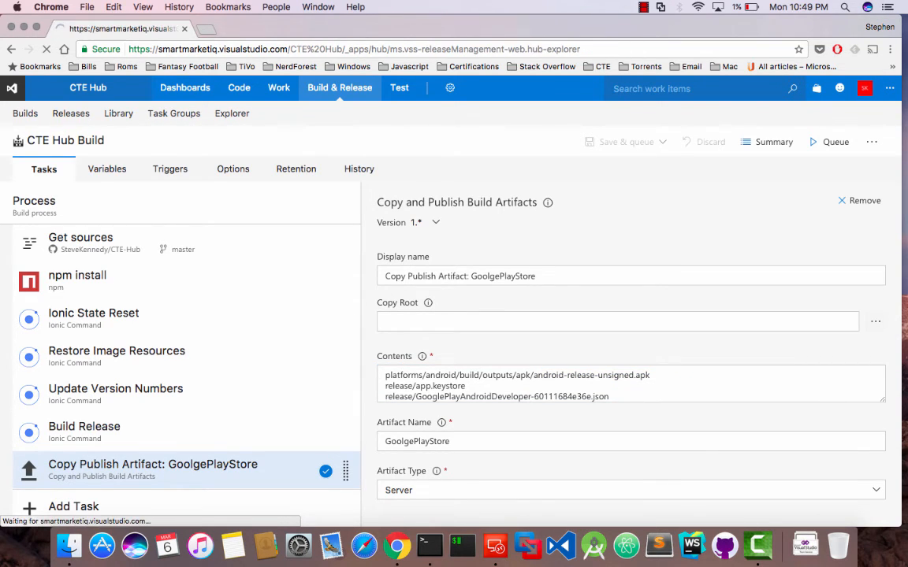
click(70, 113)
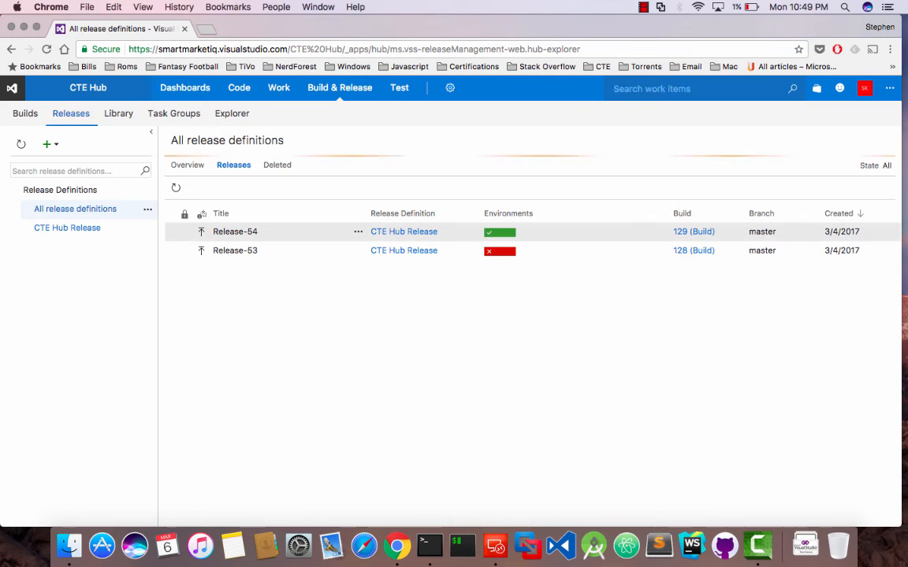
click(148, 227)
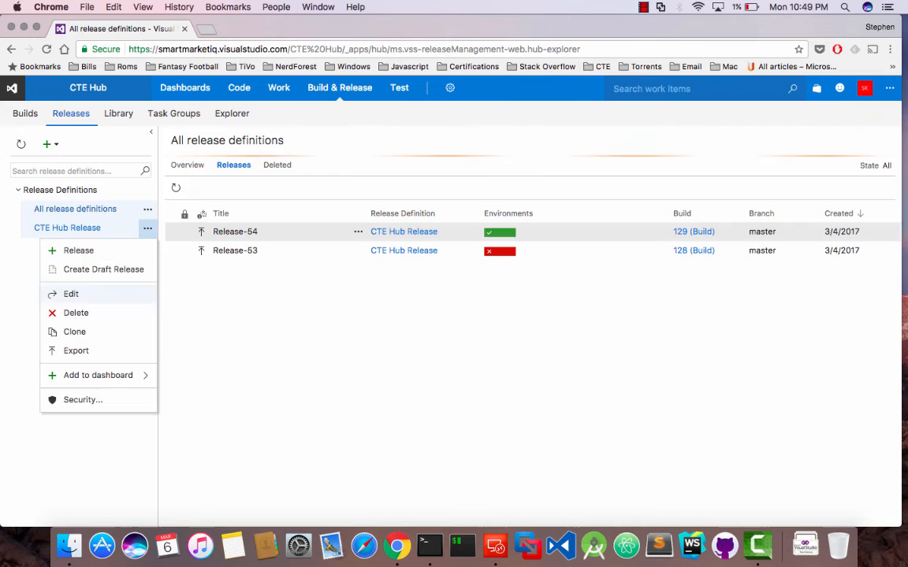
click(69, 293)
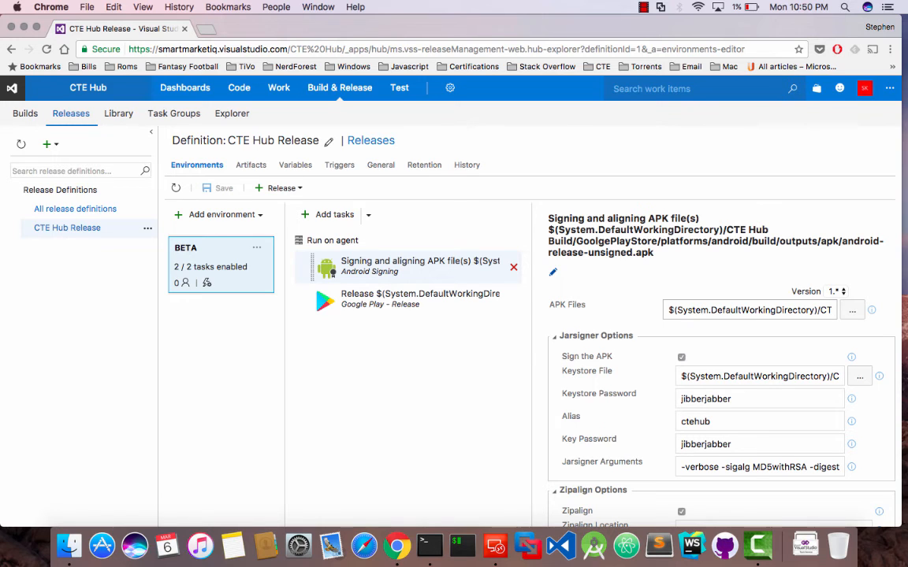
mouse_move(749, 309)
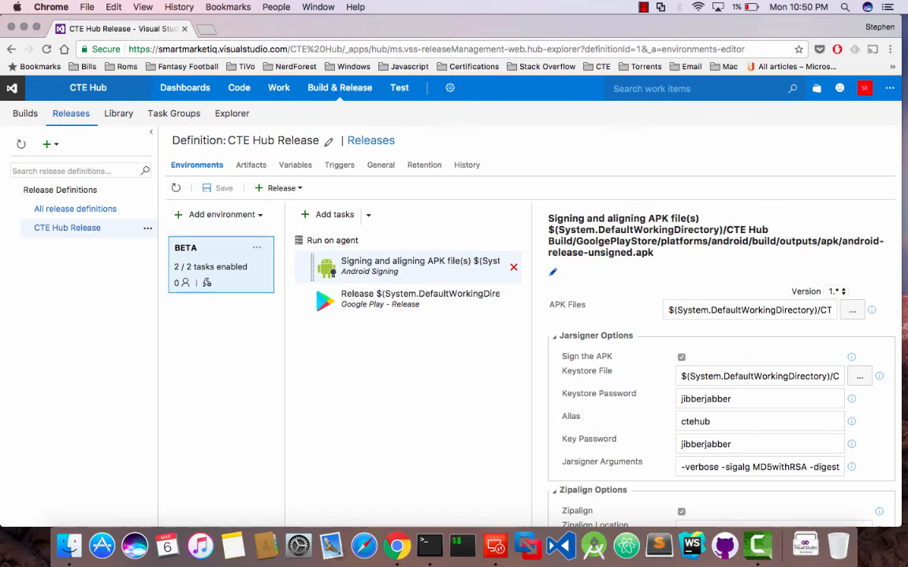
Step: Scroll through the Android Signing Jarsigner options, then show the Google Play task publishing the APK to the Beta track with a JSON key
click(760, 398)
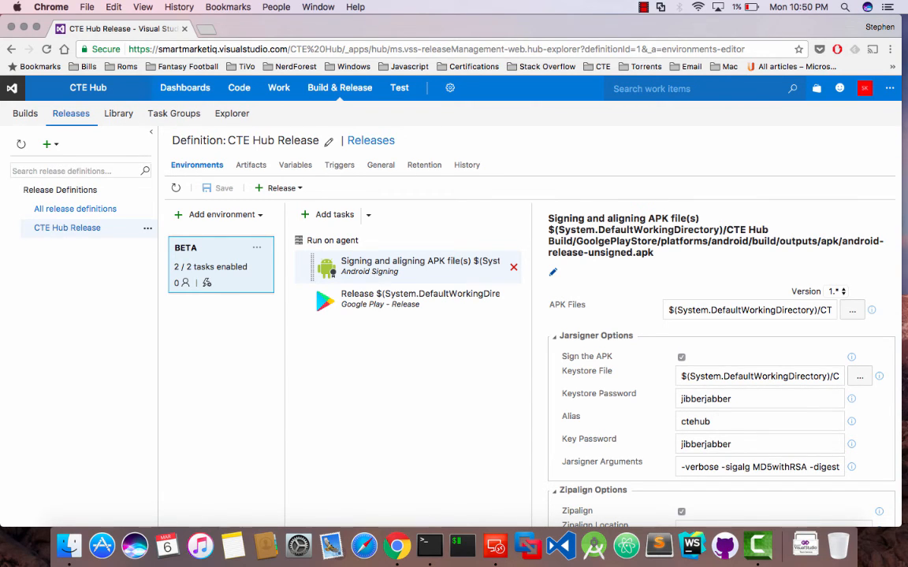
scroll(down, 3)
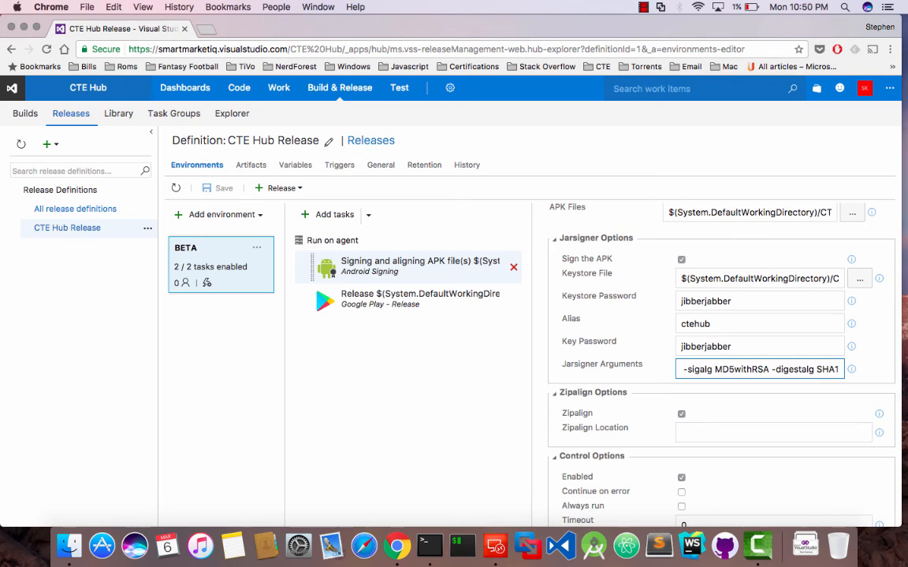
click(419, 299)
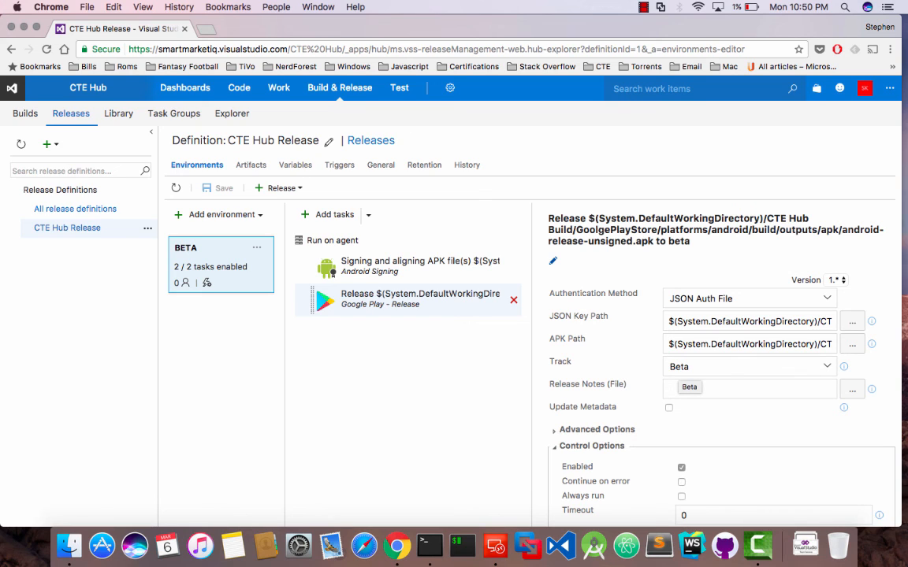
click(688, 388)
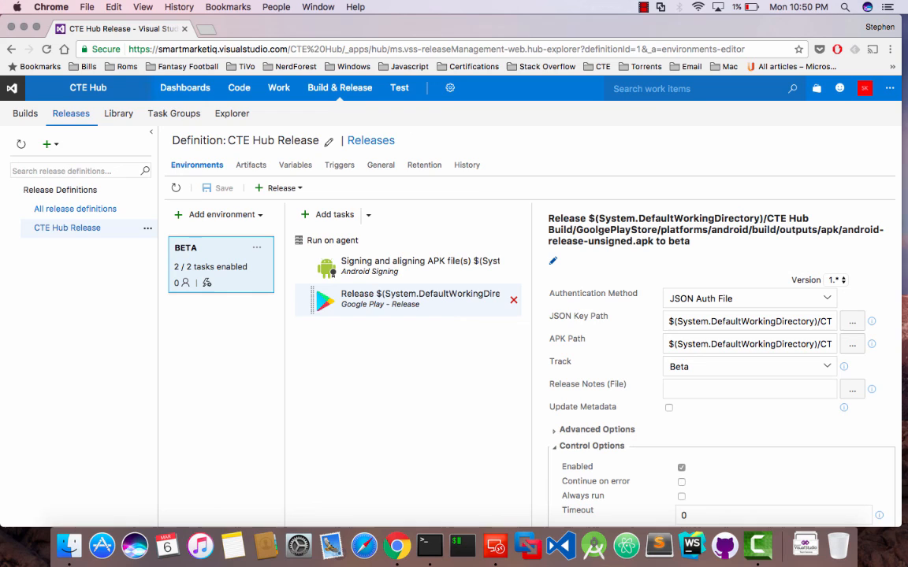